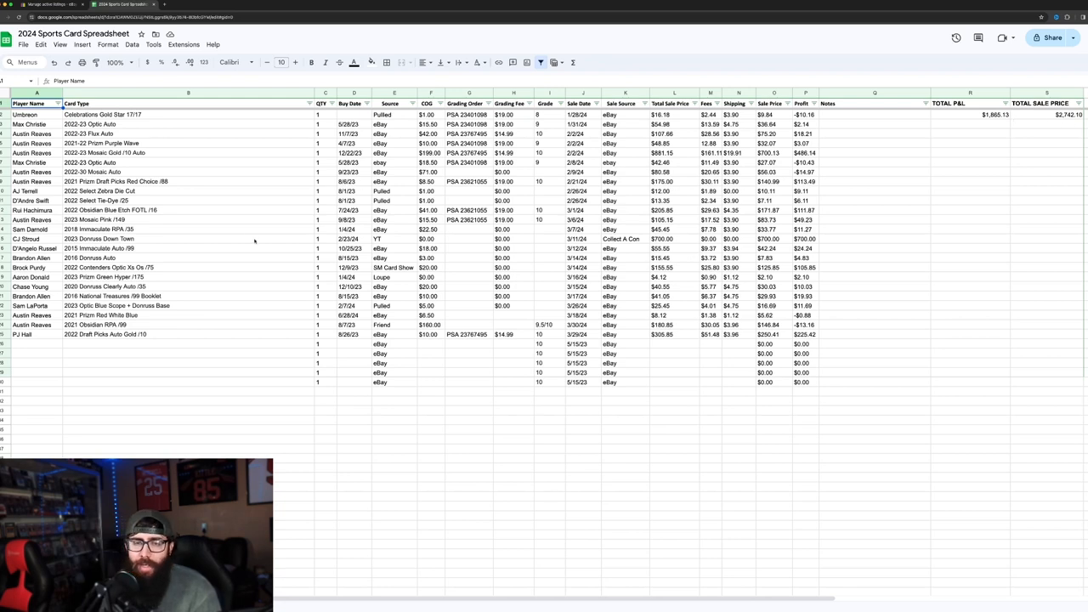
mouse_move(214, 271)
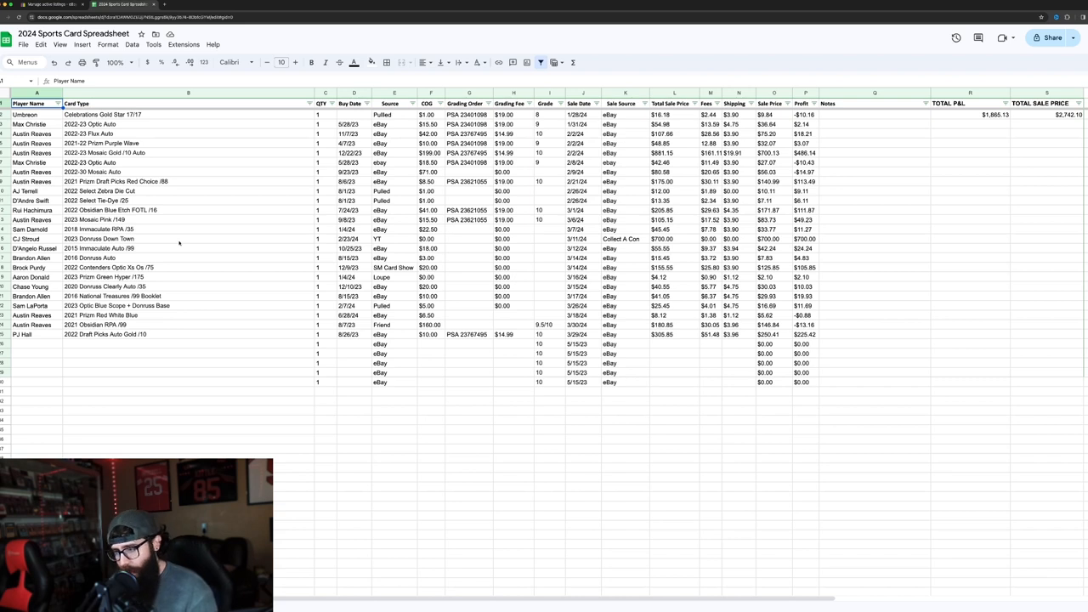
mouse_move(170, 242)
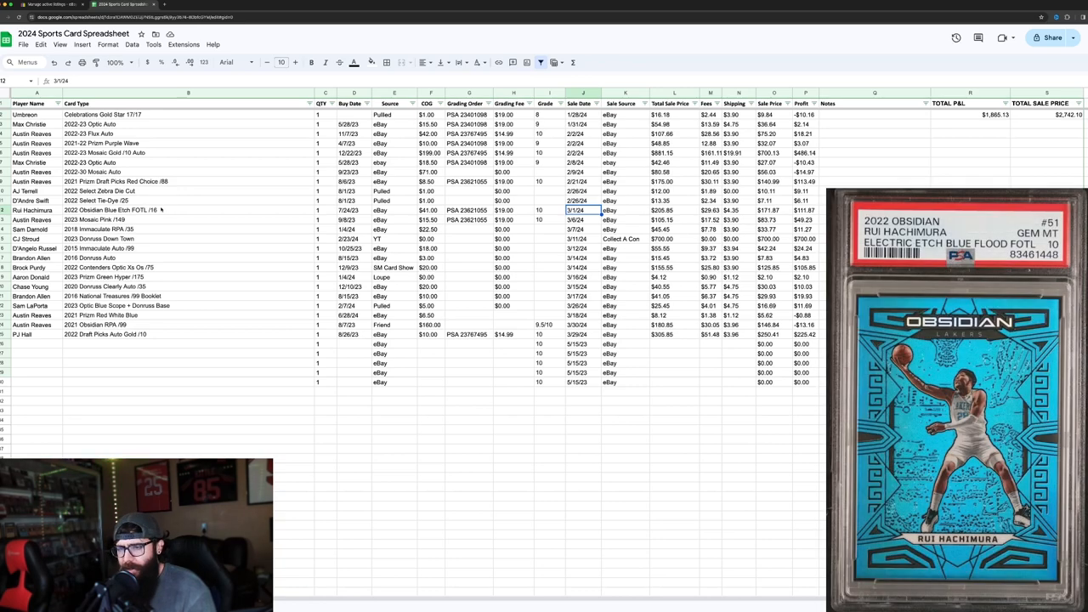
mouse_move(429, 210)
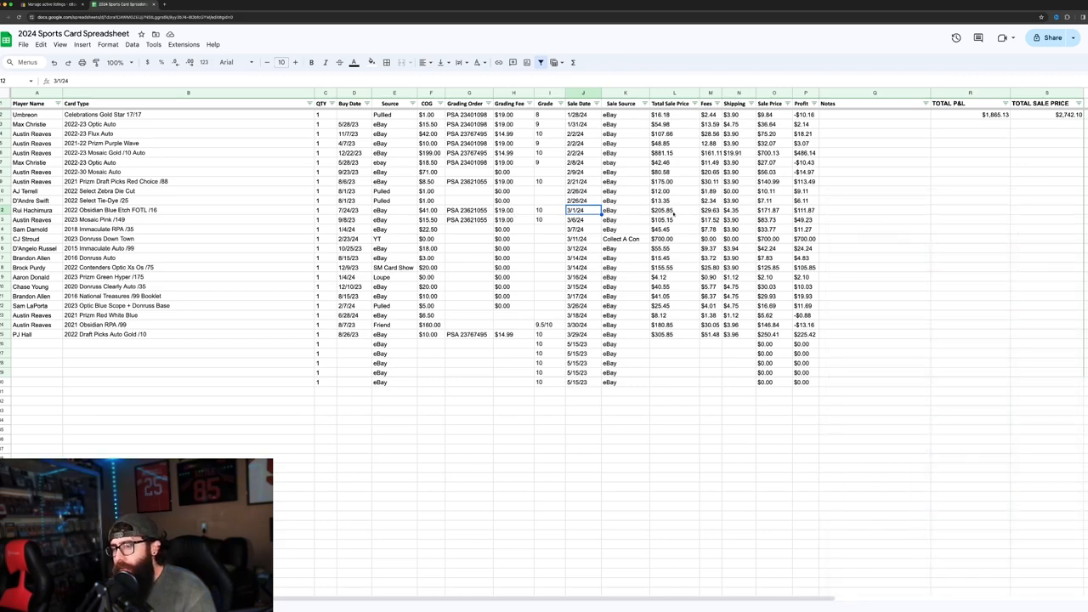
mouse_move(884, 215)
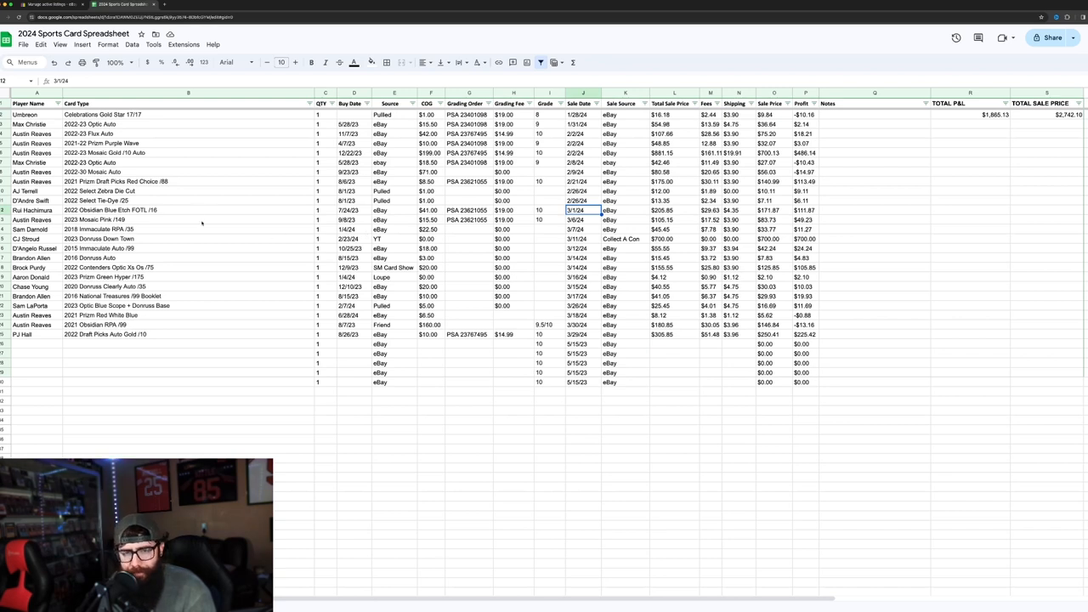
Review the purchase cost and March sale dates down the next several card rows
click(582, 219)
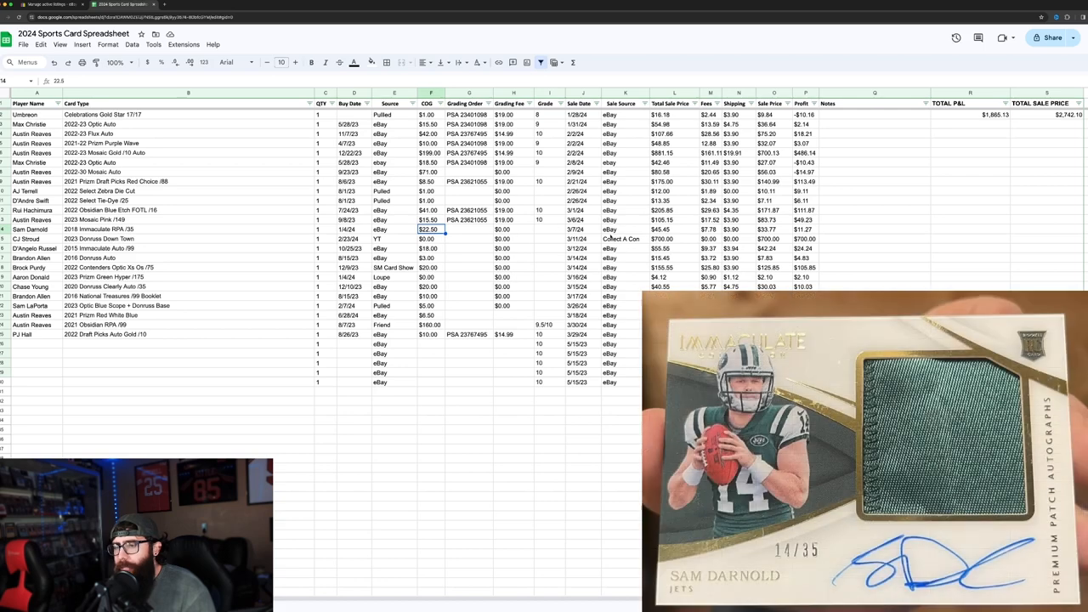
click(582, 229)
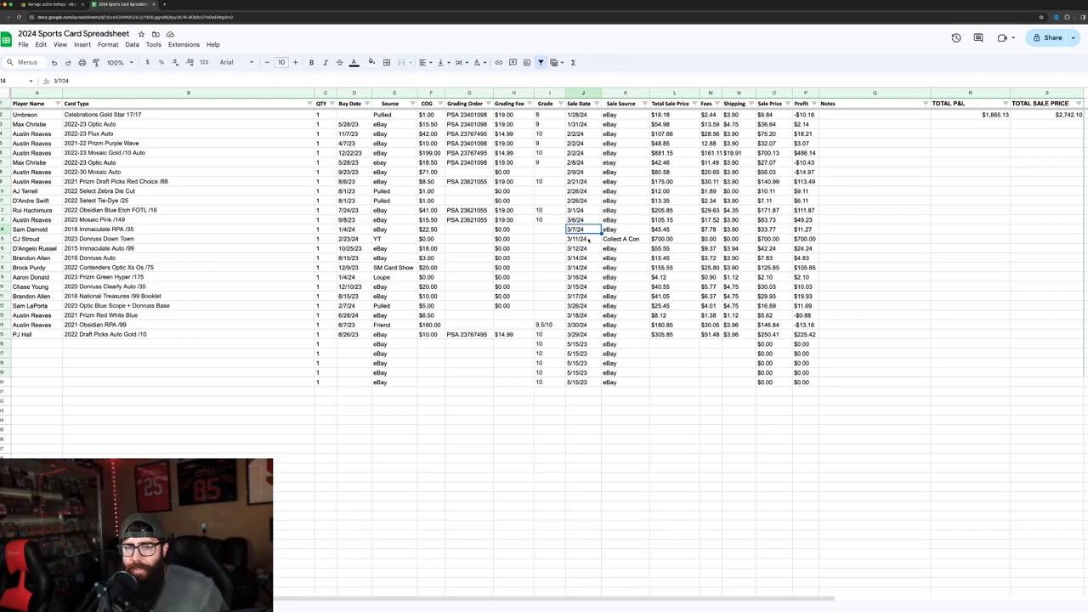
click(582, 238)
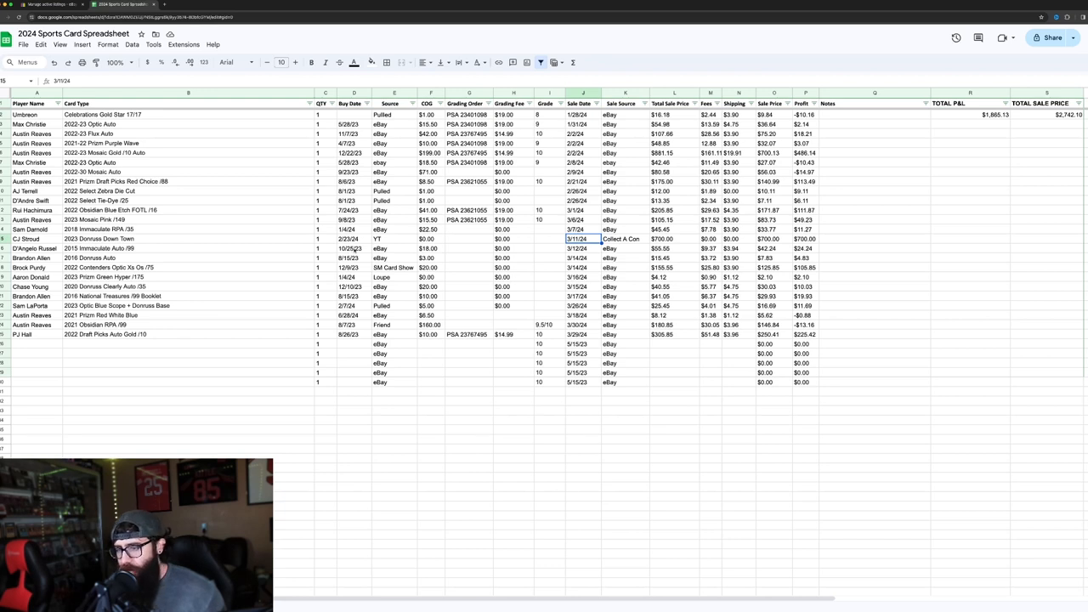
click(581, 248)
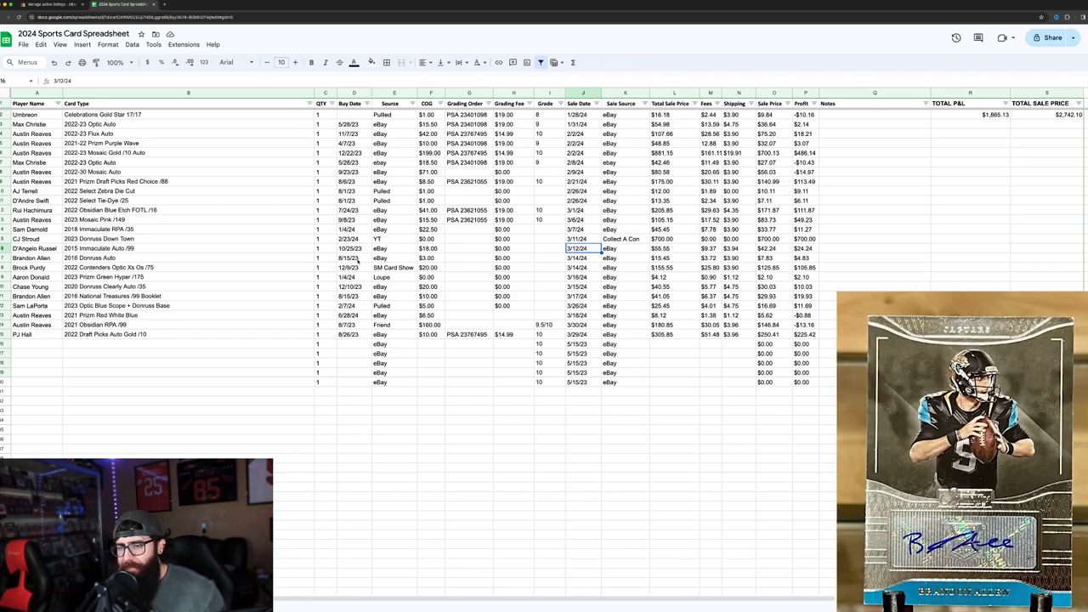
click(581, 259)
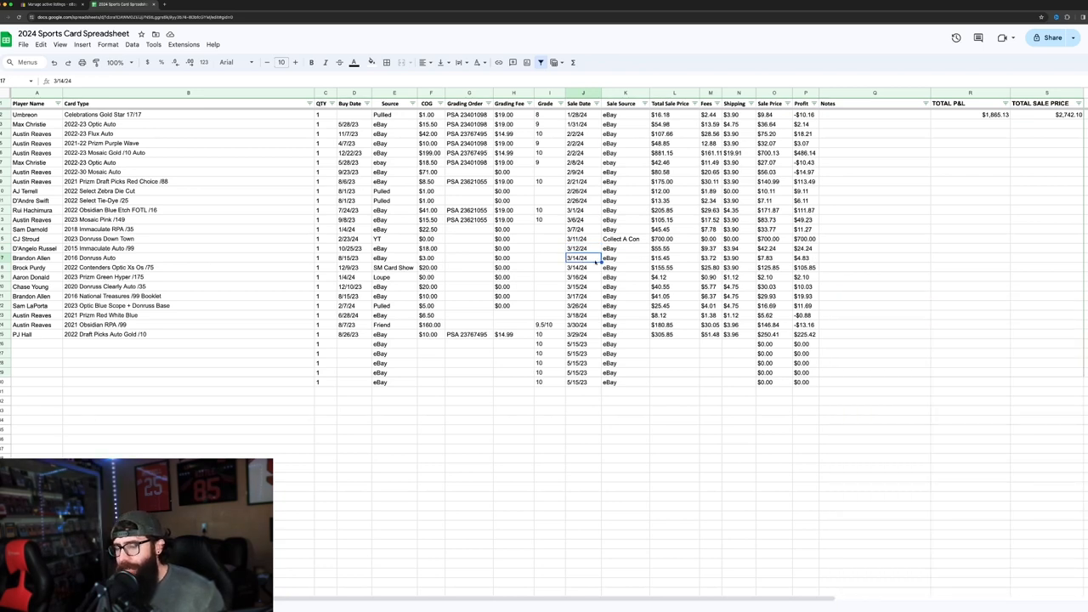
mouse_move(309, 275)
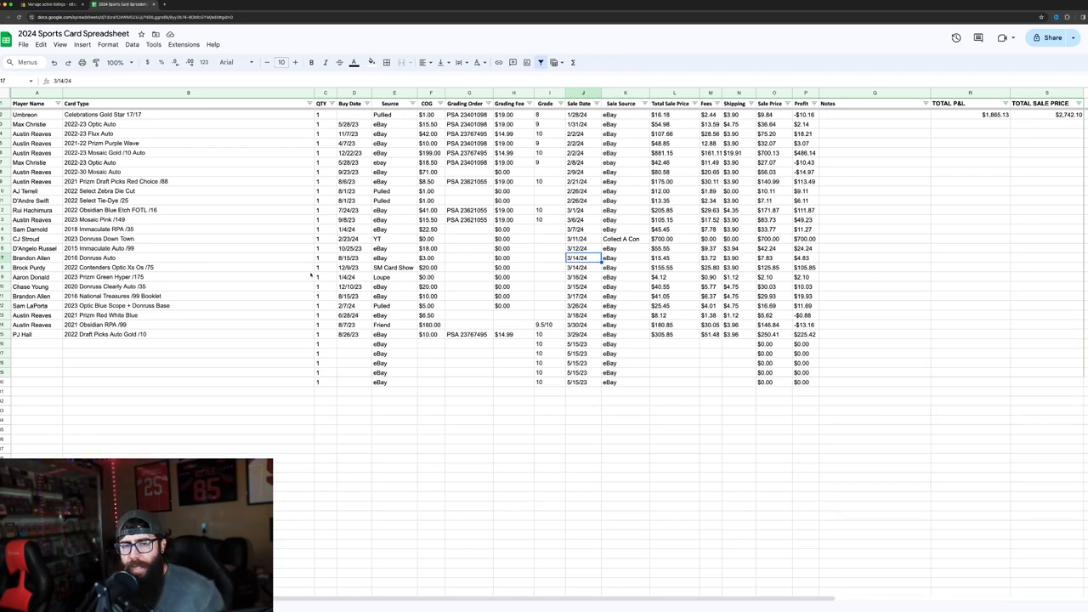
Review player, purchase date and card-type details for the Prizm Green Hyper and 2016 National Treasures booklet rows
click(393, 267)
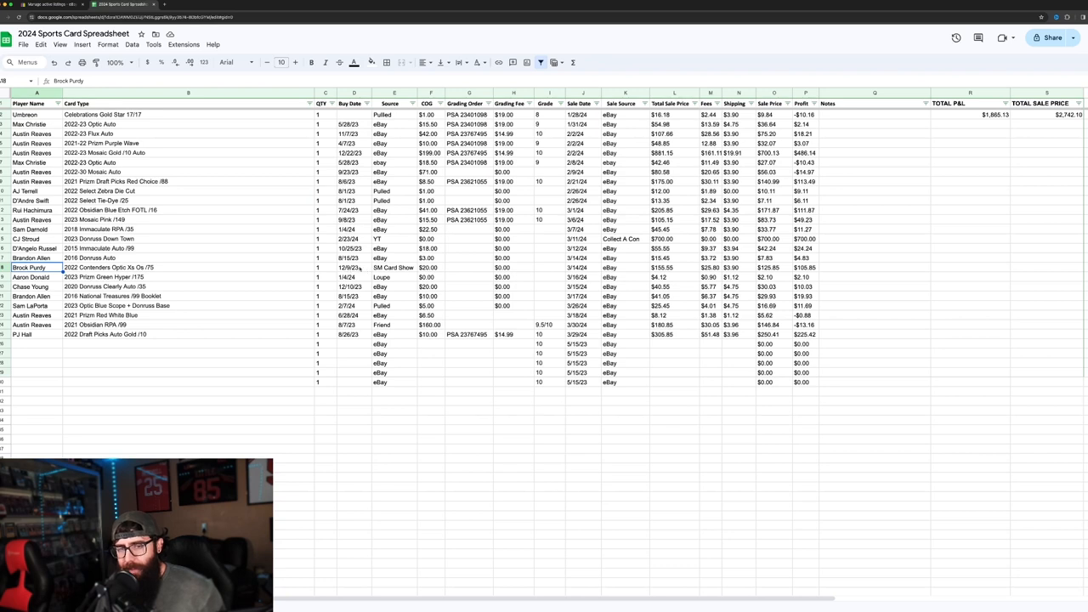
click(349, 267)
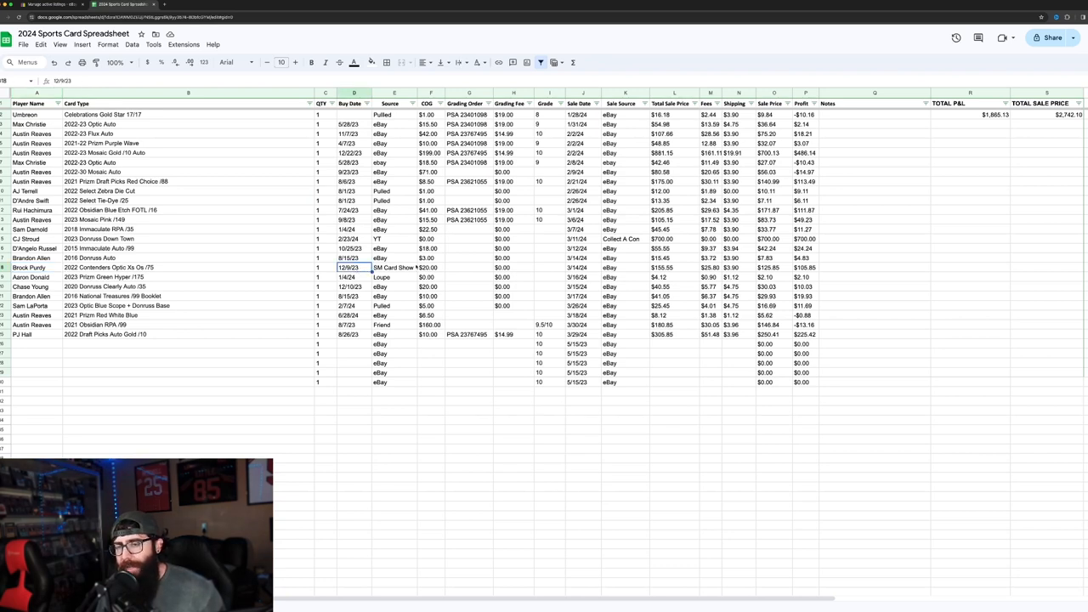
mouse_move(449, 285)
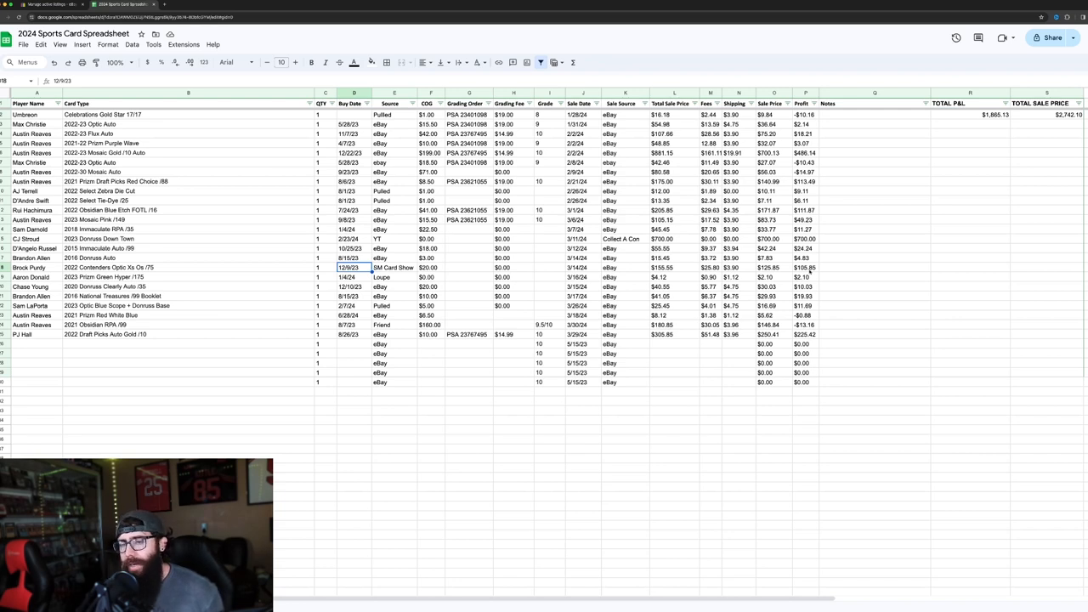
click(806, 267)
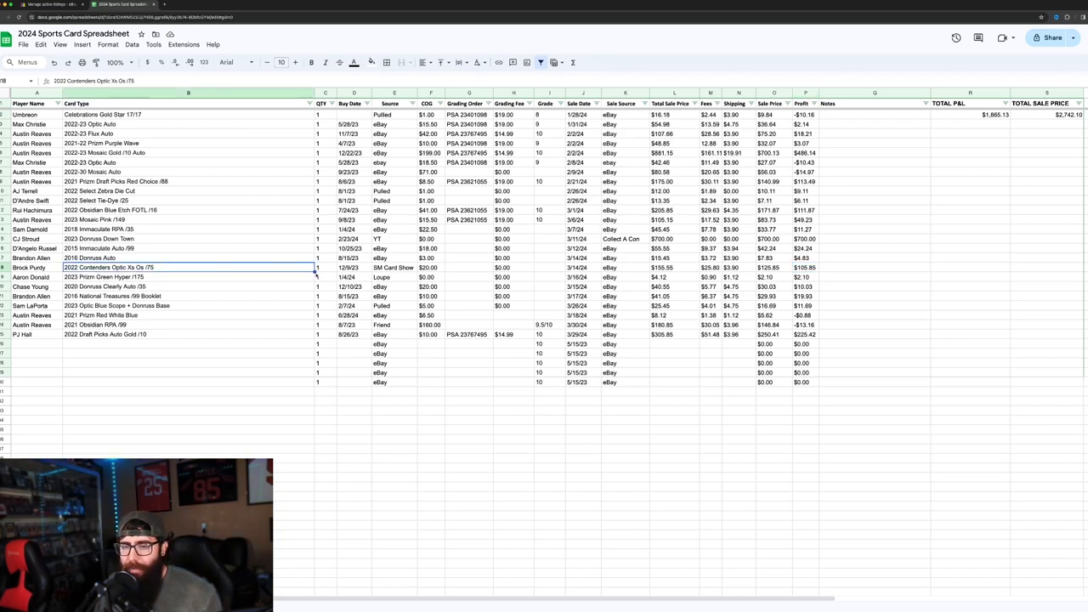
click(187, 275)
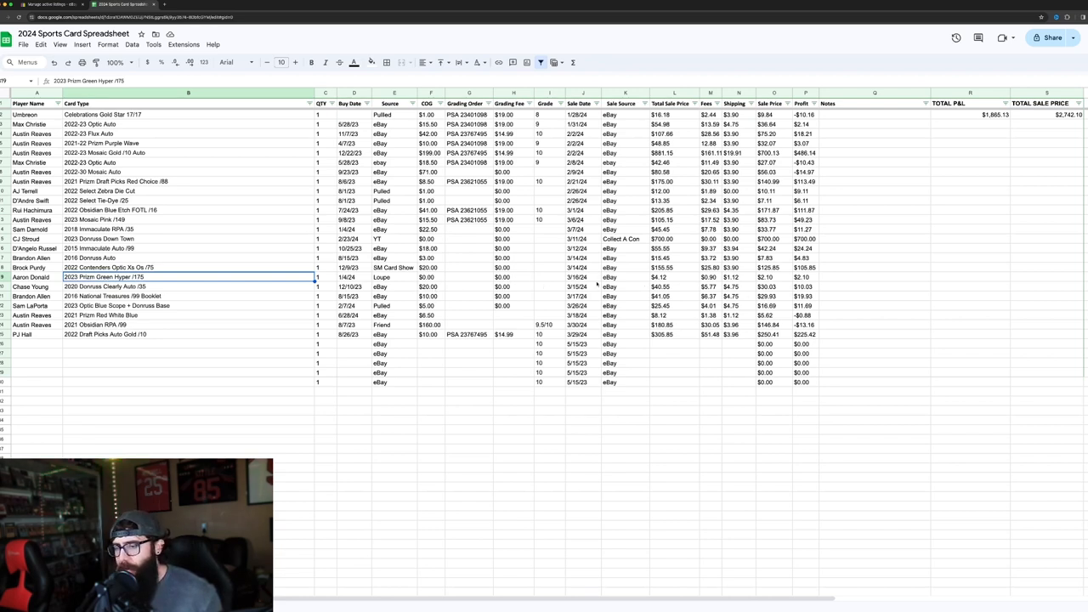
click(805, 277)
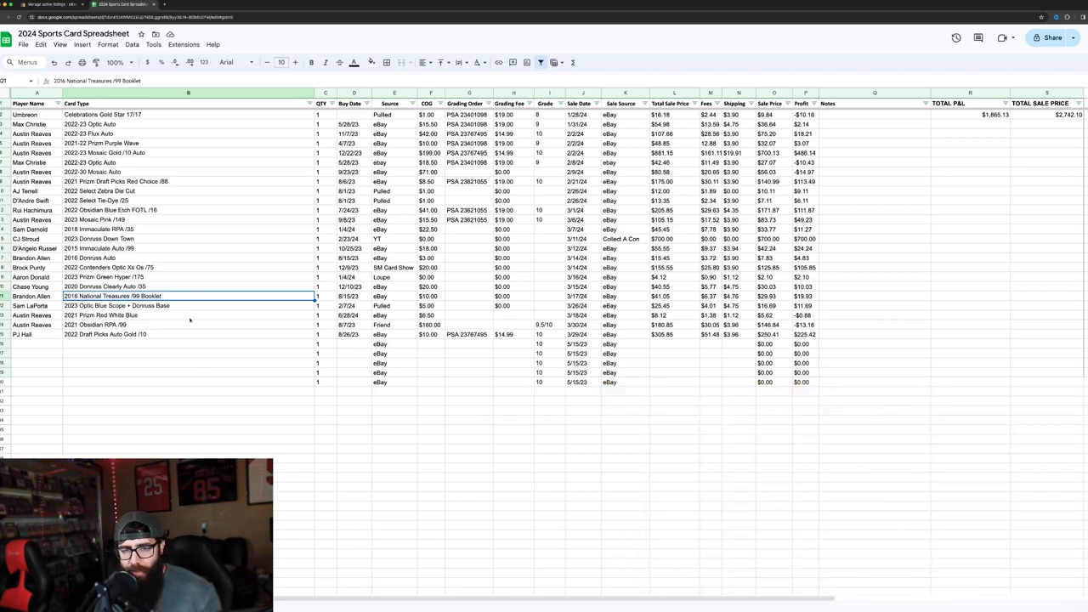
Review the Optic Blue Scope / Donruss Base entries and the Prizm sale's profit calculation
click(189, 306)
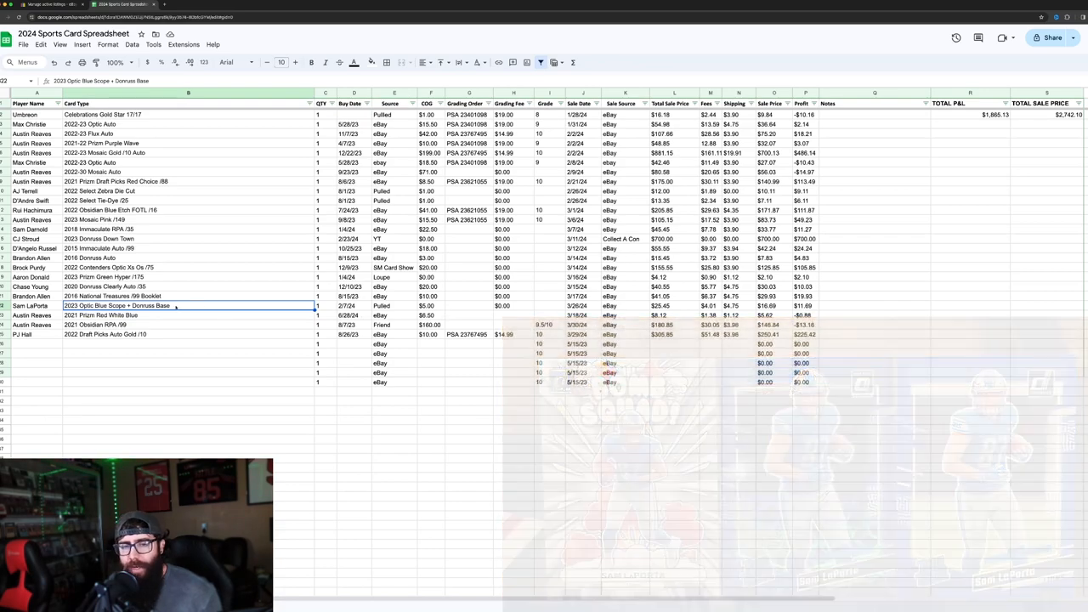
click(187, 314)
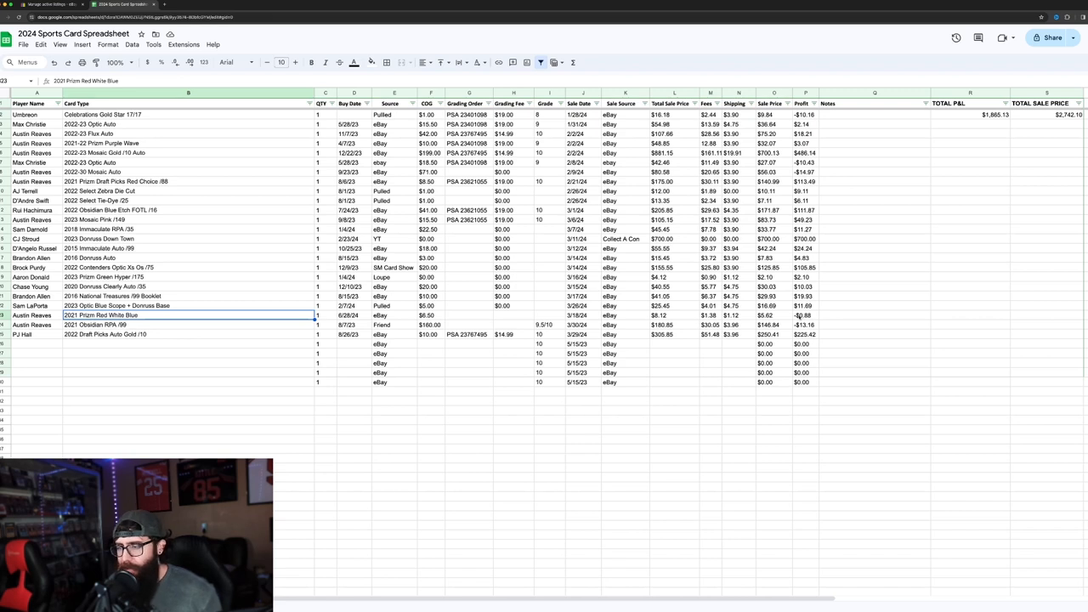
click(806, 314)
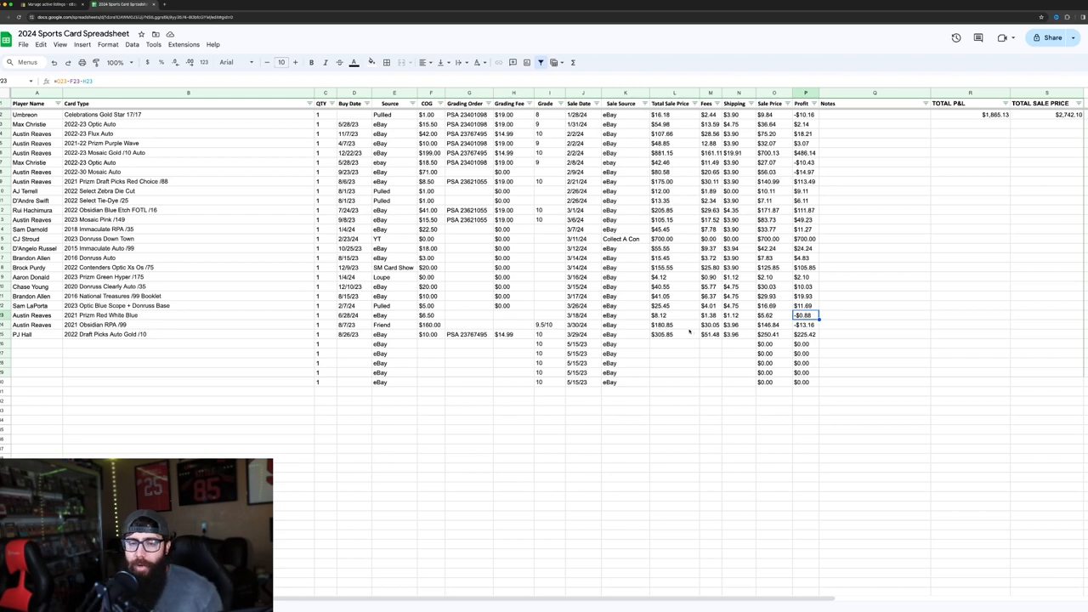
mouse_move(245, 340)
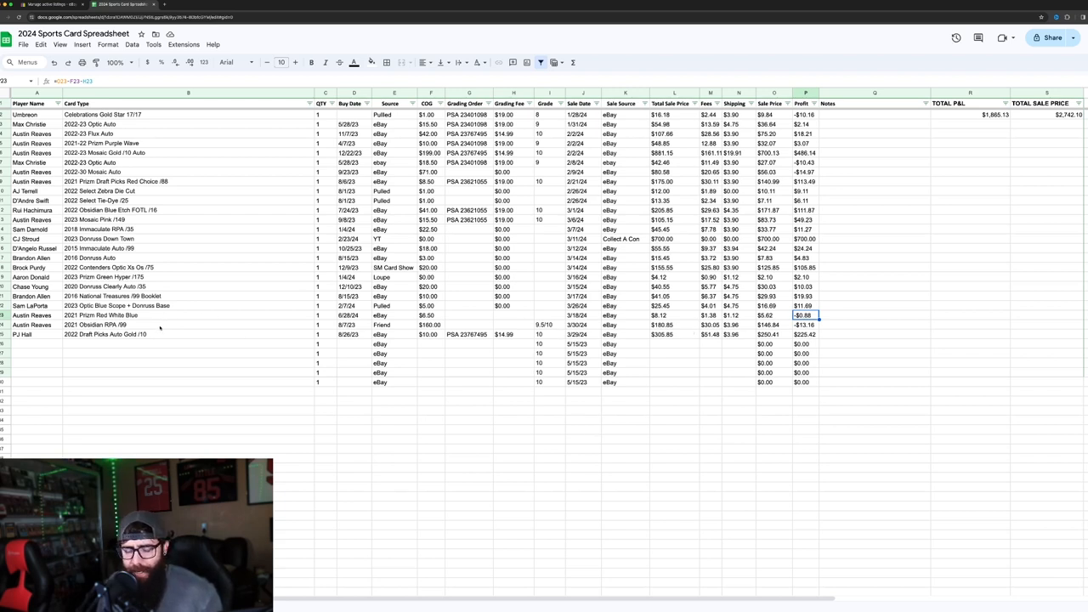
Check the 2021 Obsidian RPA /99 cost and record SGC as its grading company
click(187, 325)
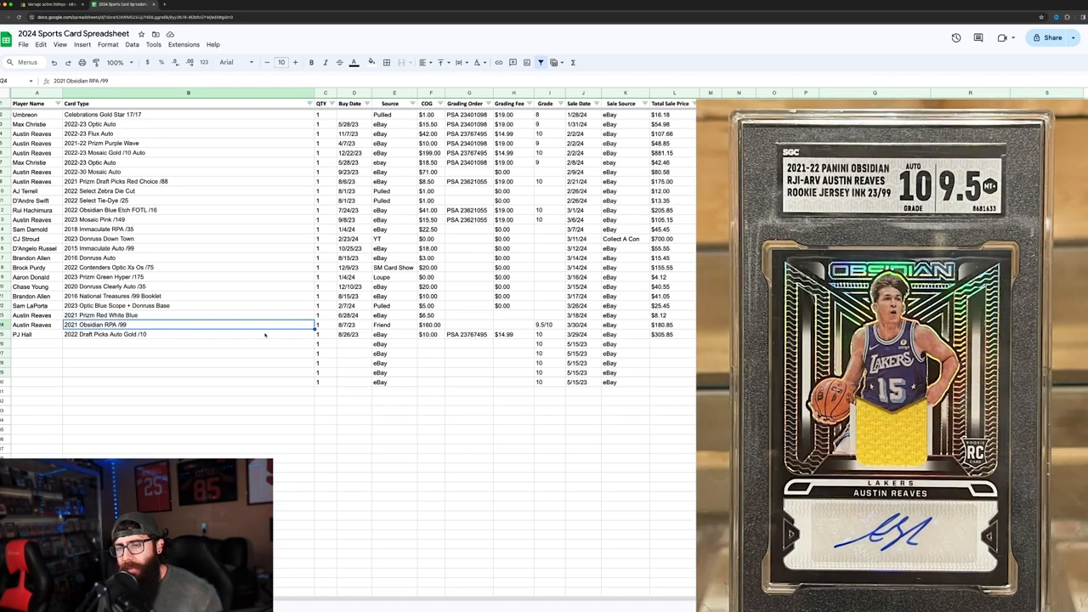
click(429, 325)
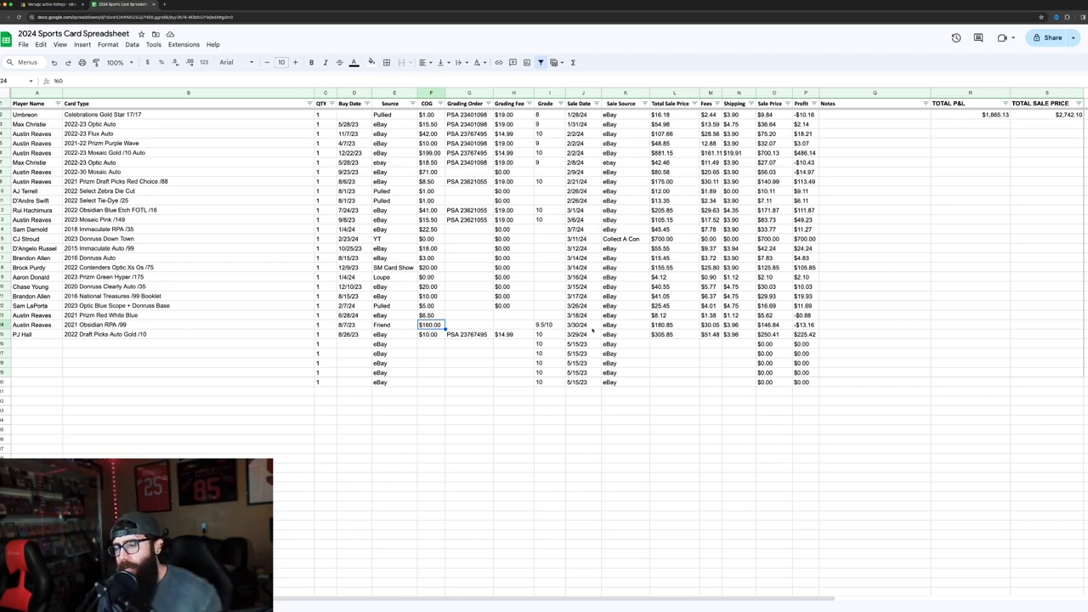
click(469, 325)
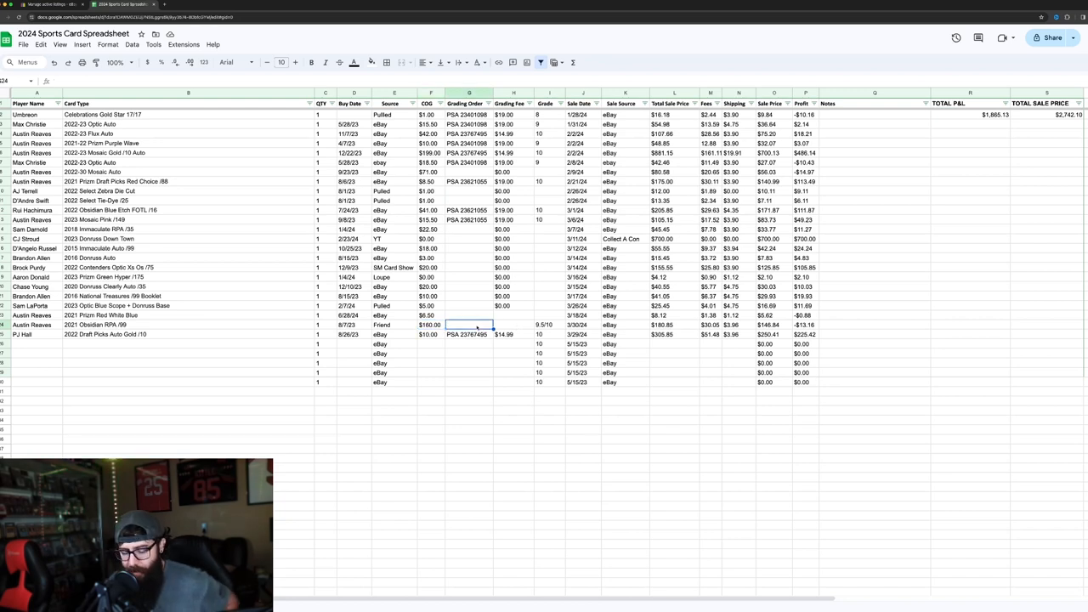
text(SGC)
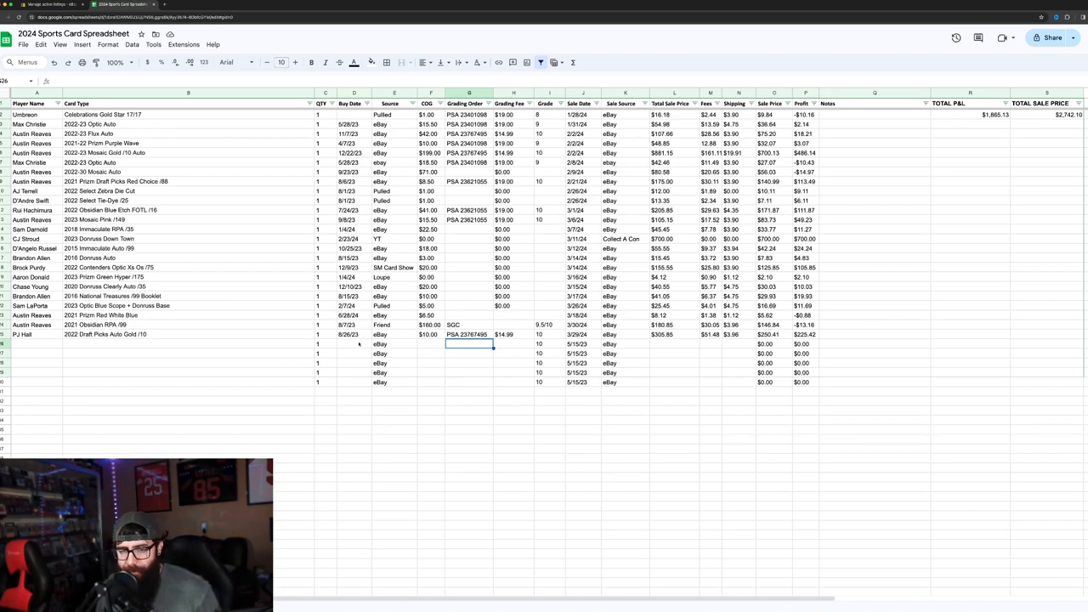
click(187, 333)
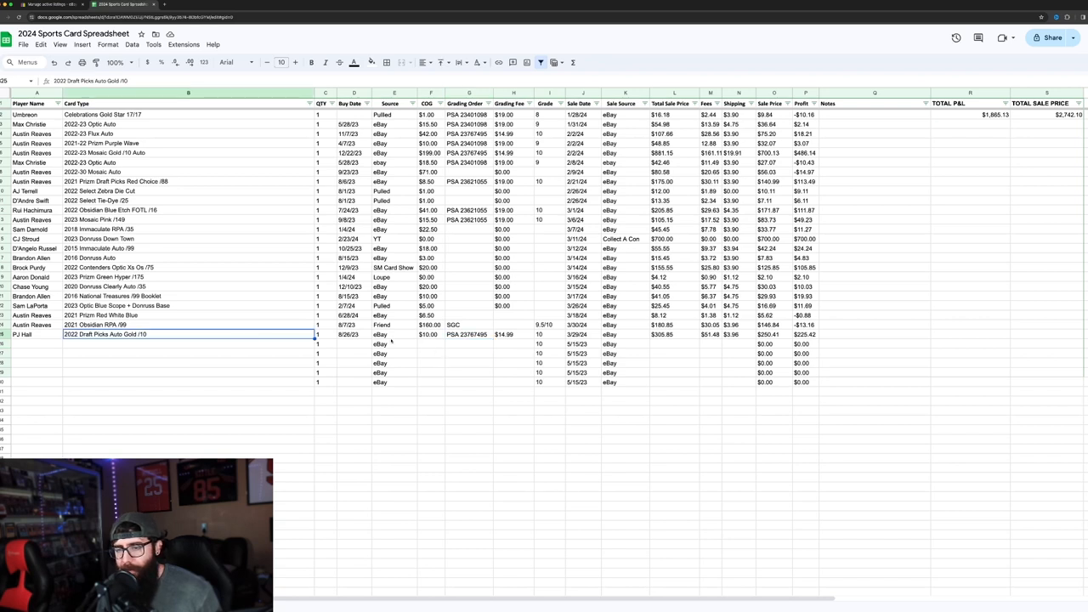
click(583, 333)
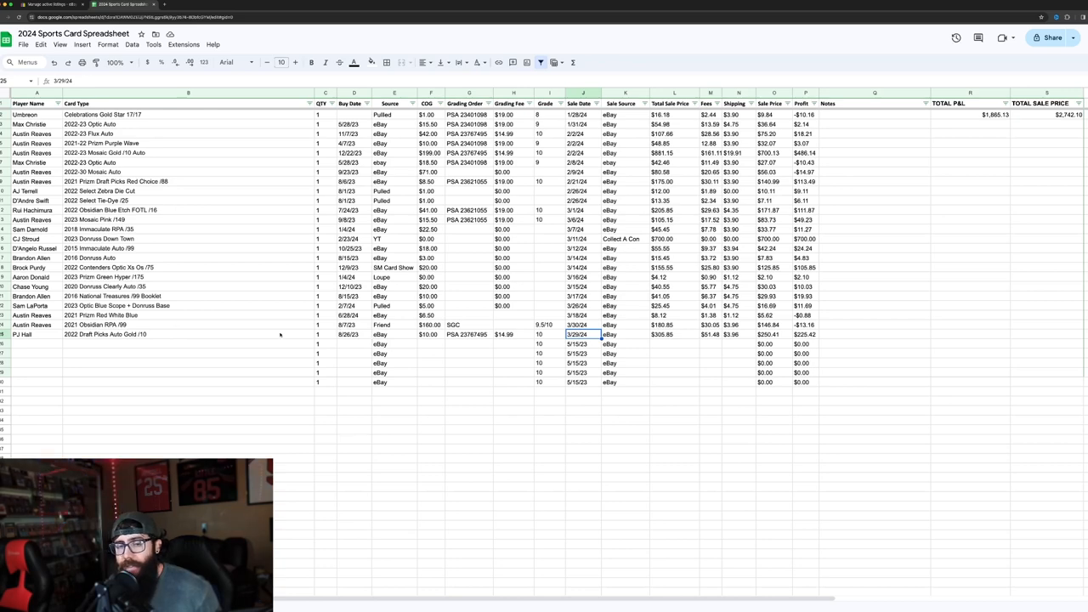
click(38, 334)
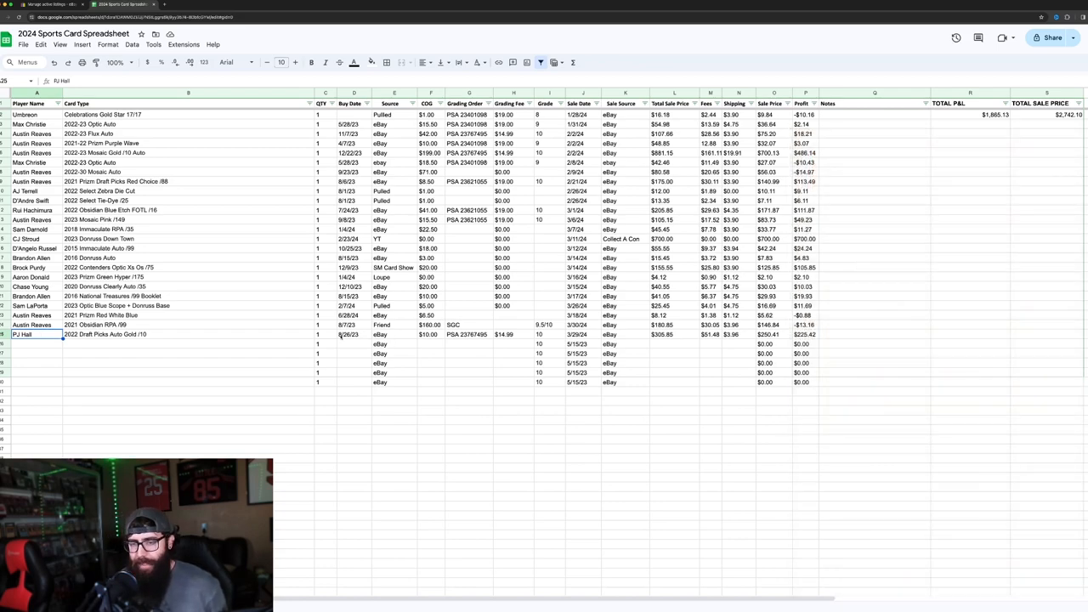
click(349, 333)
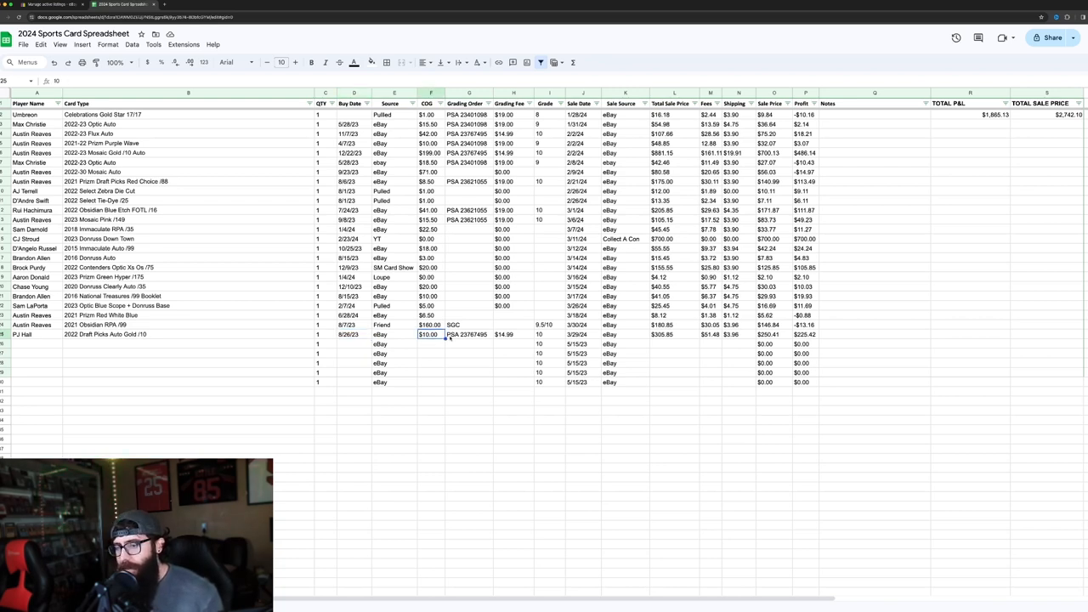
click(514, 333)
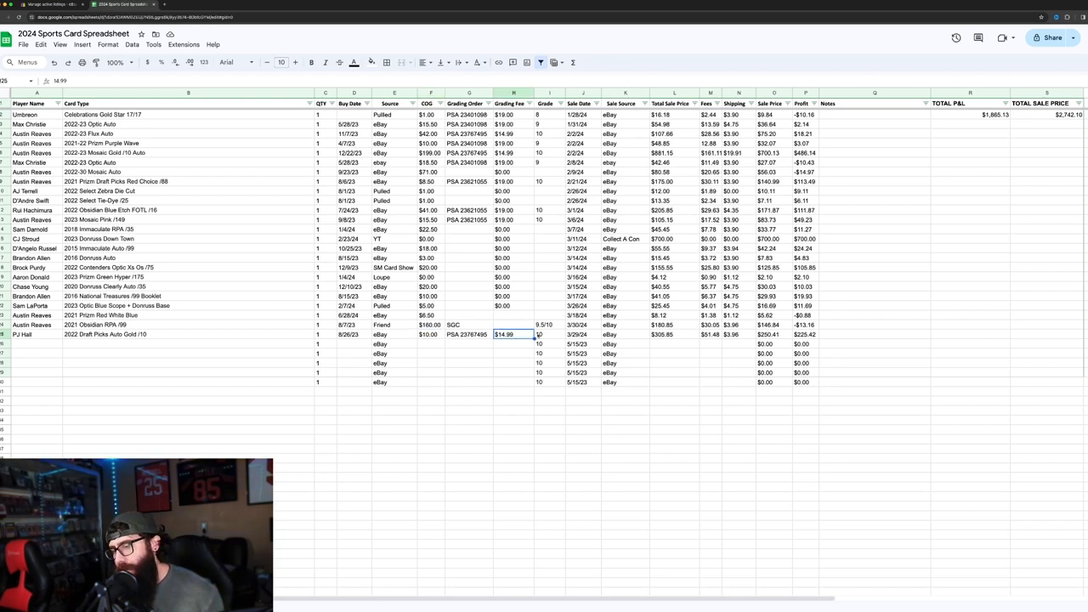
click(673, 333)
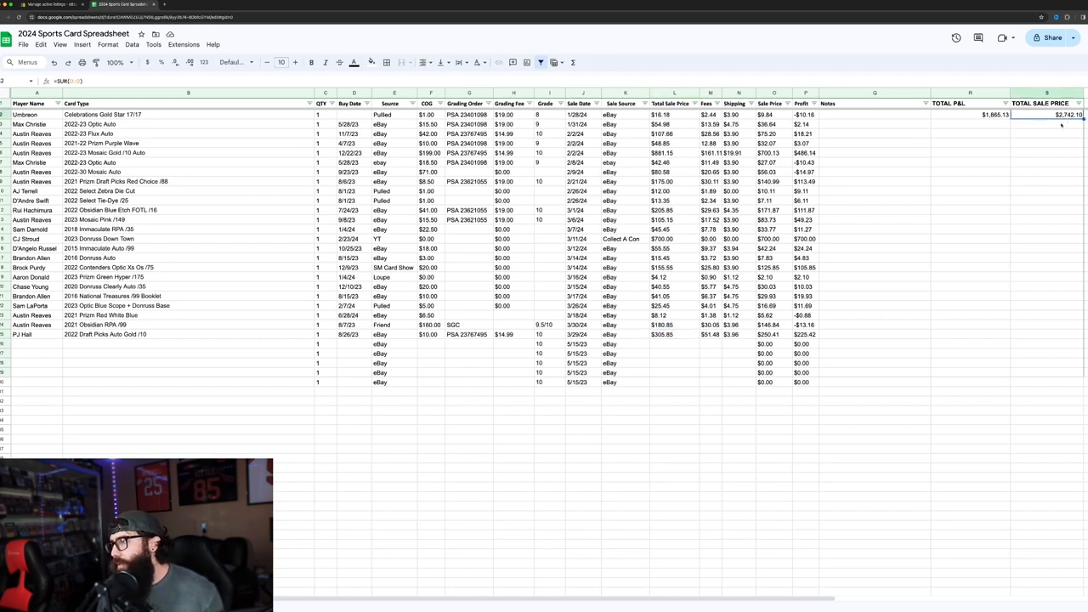
click(1047, 124)
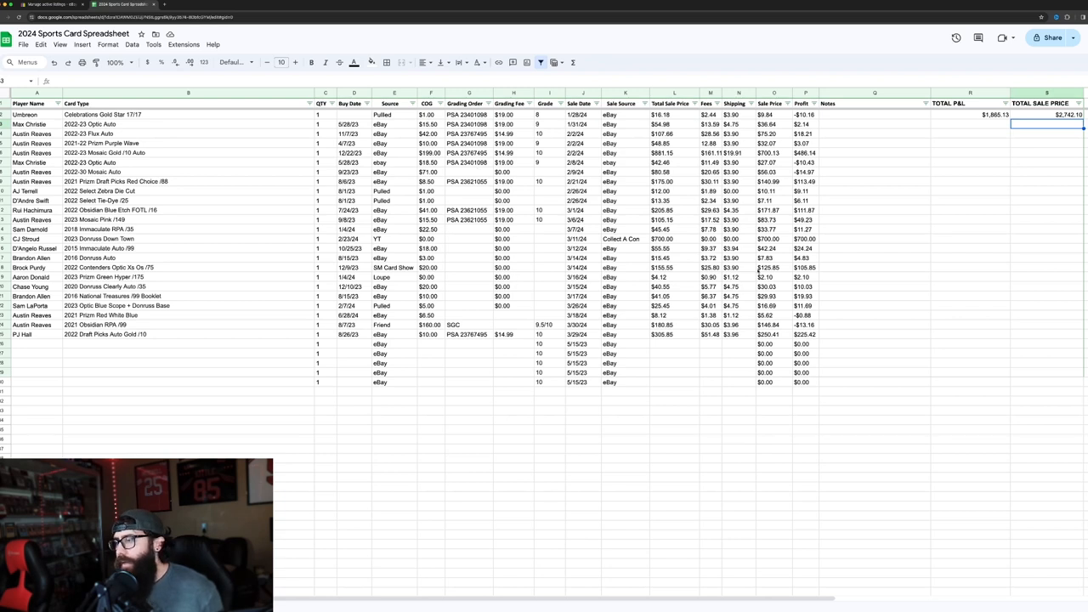
mouse_move(202, 377)
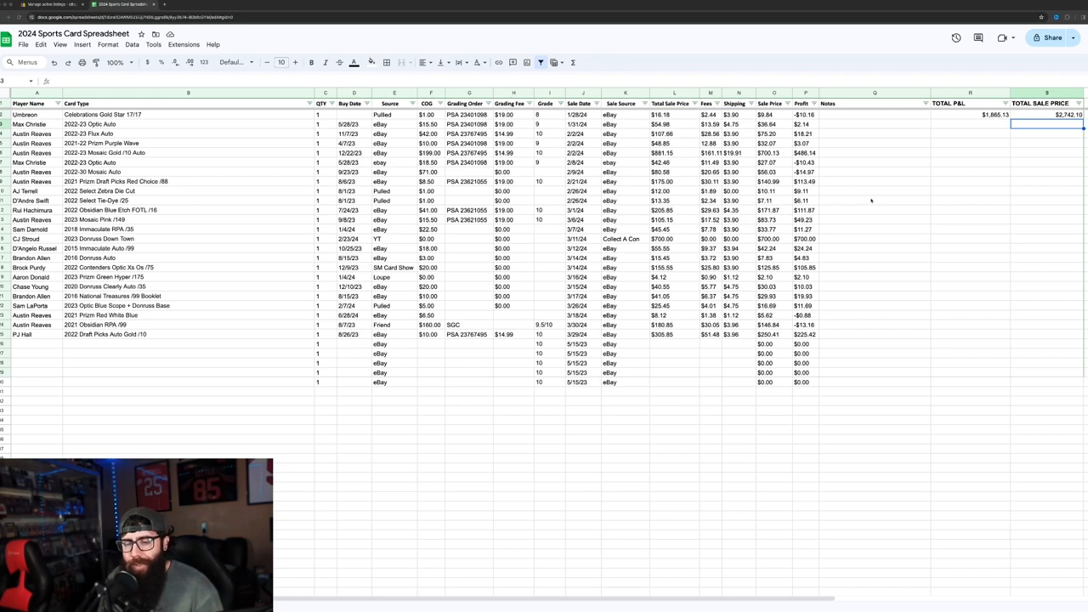
mouse_move(874, 205)
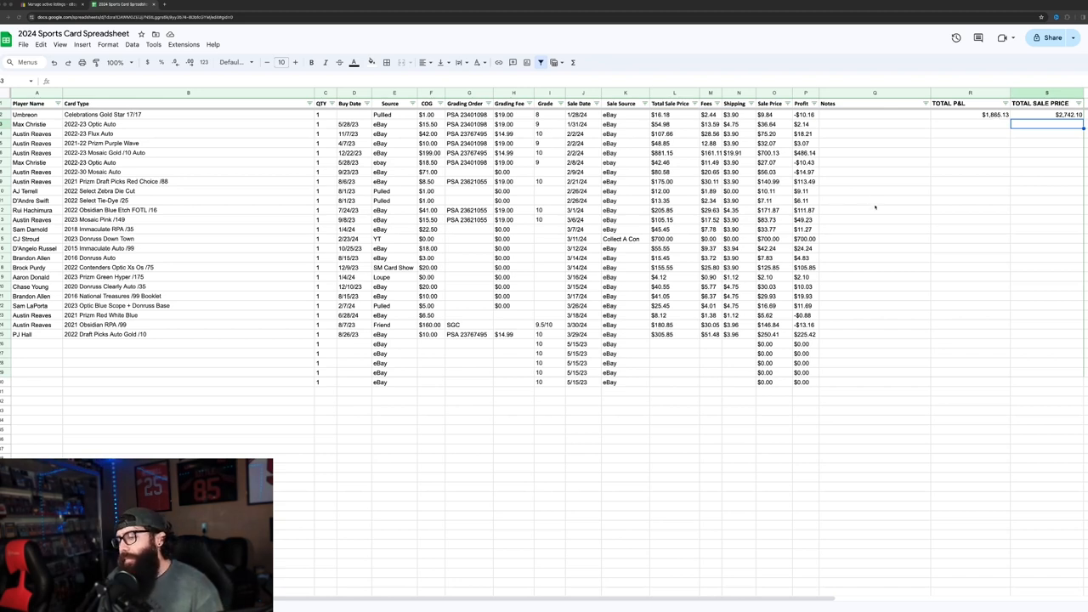
mouse_move(905, 295)
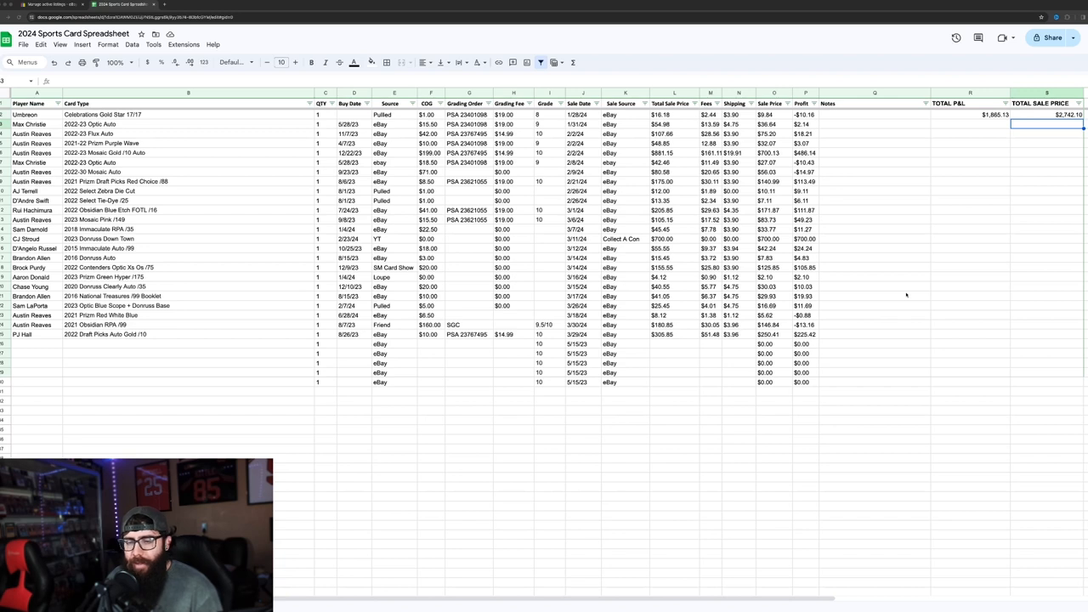